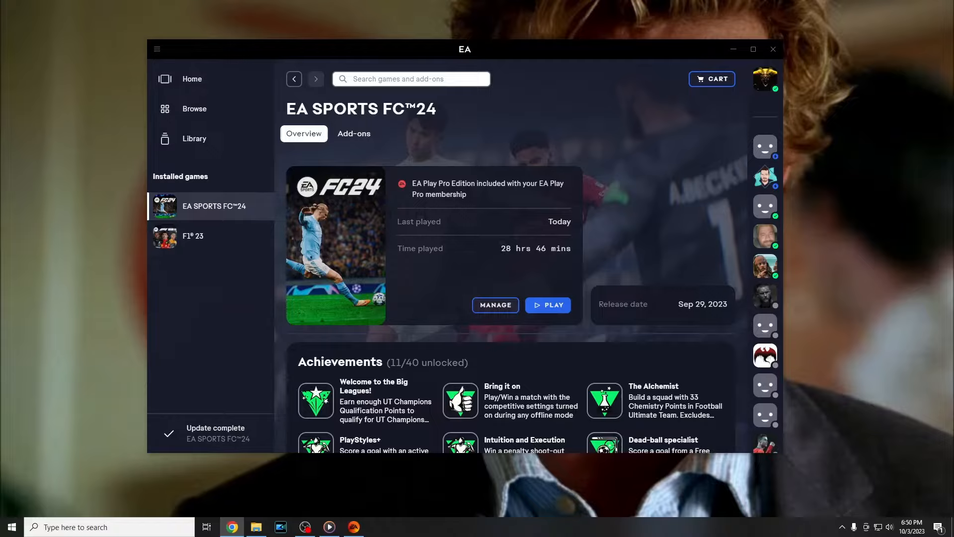
{"action": "mouse_move", "coordinate": [214, 206]}
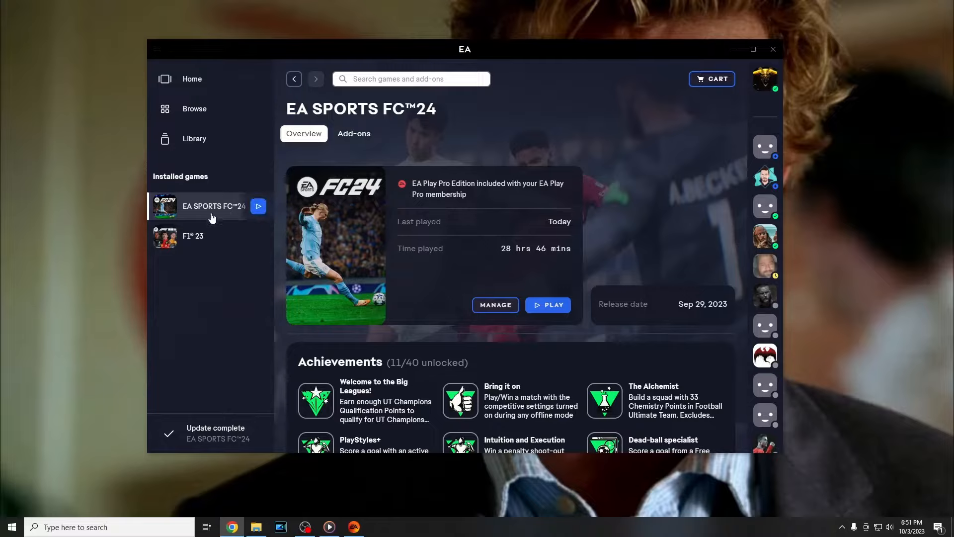
{"action": "mouse_move", "coordinate": [290, 208]}
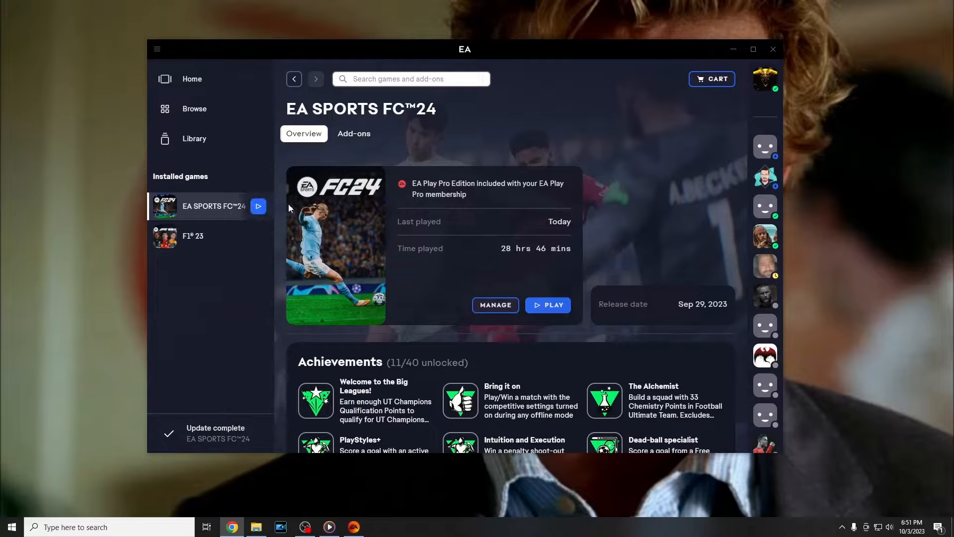
- Open the MANAGE menu on the EA SPORTS FC 24 page
{"action": "left_click", "coordinate": [495, 304]}
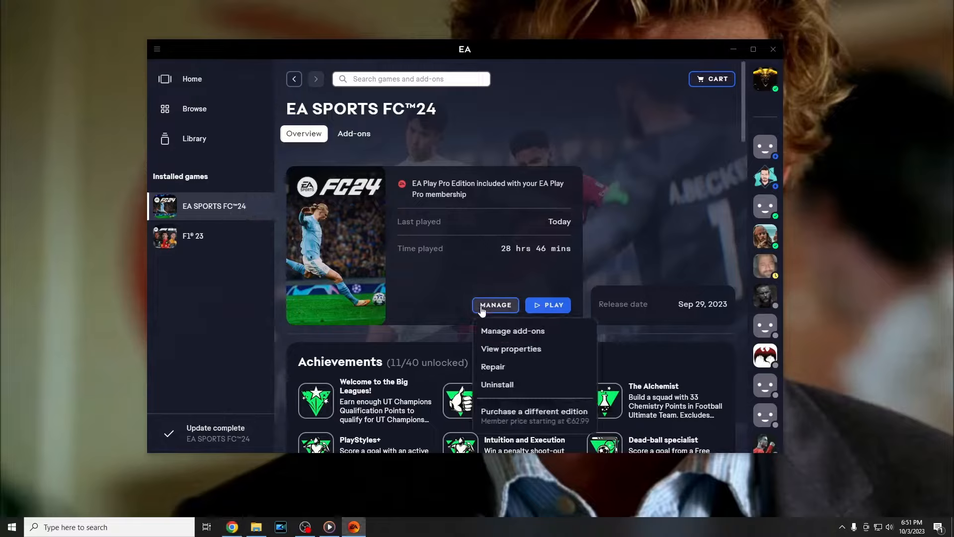
- Browse into the game's __Installer\EAAntiCheat folder in File Explorer
{"action": "left_click", "coordinate": [510, 348]}
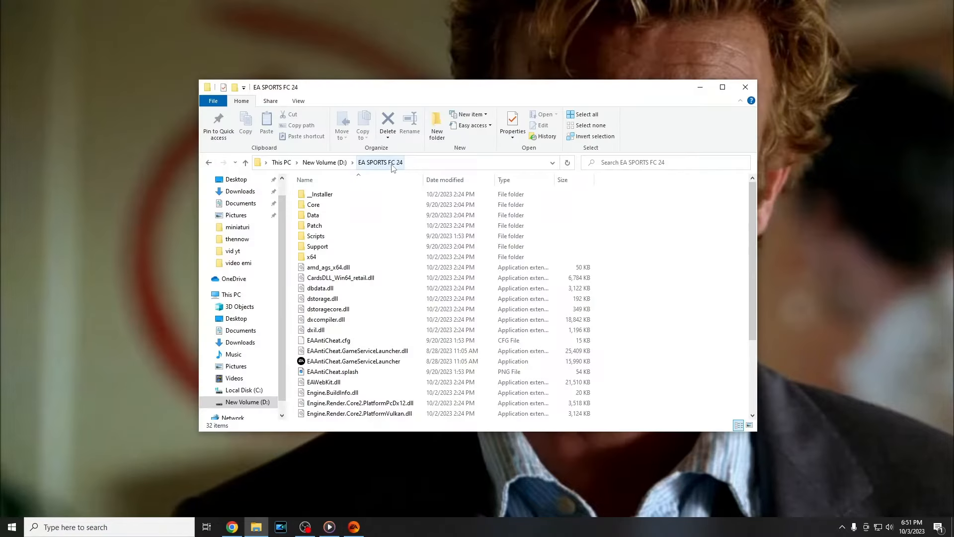
{"action": "mouse_move", "coordinate": [401, 169]}
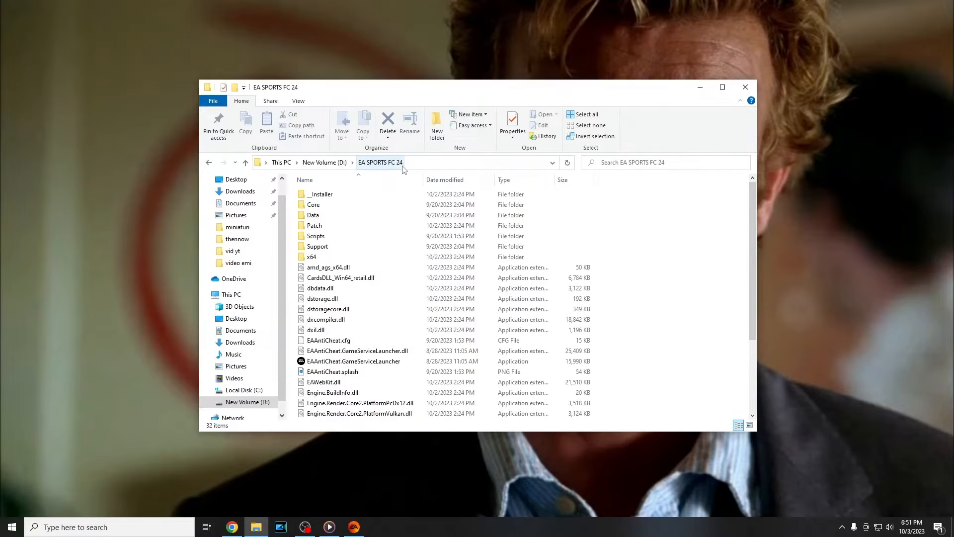
{"action": "mouse_move", "coordinate": [393, 168]}
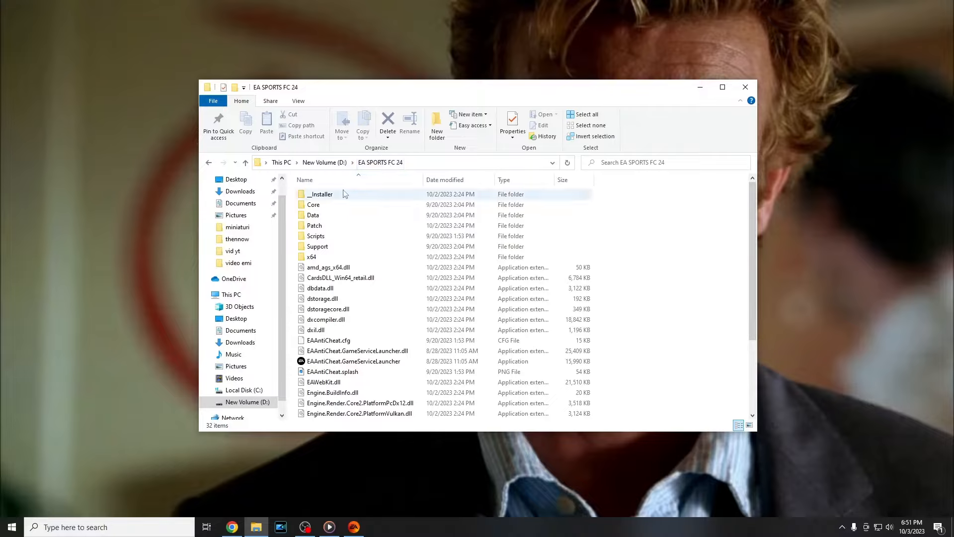
{"action": "double_click", "coordinate": [321, 193]}
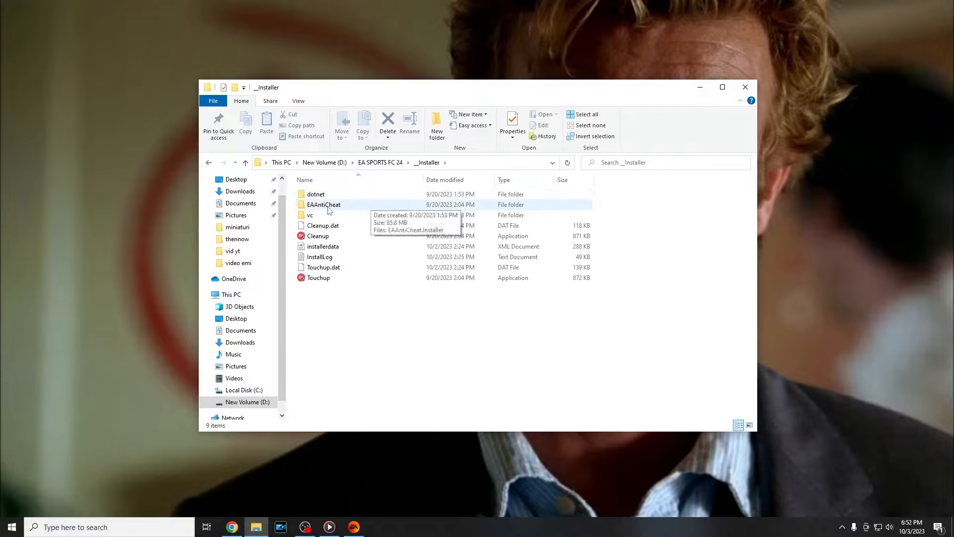
{"action": "double_click", "coordinate": [323, 204]}
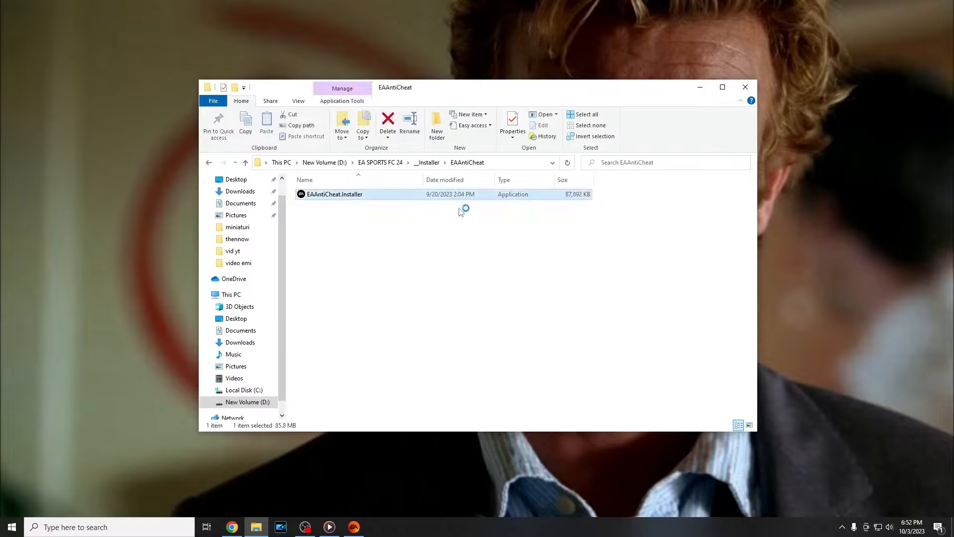
- Launch EAAntiCheat.Installer, choose the installed FC 24, and start Repair
{"action": "double_click", "coordinate": [334, 194]}
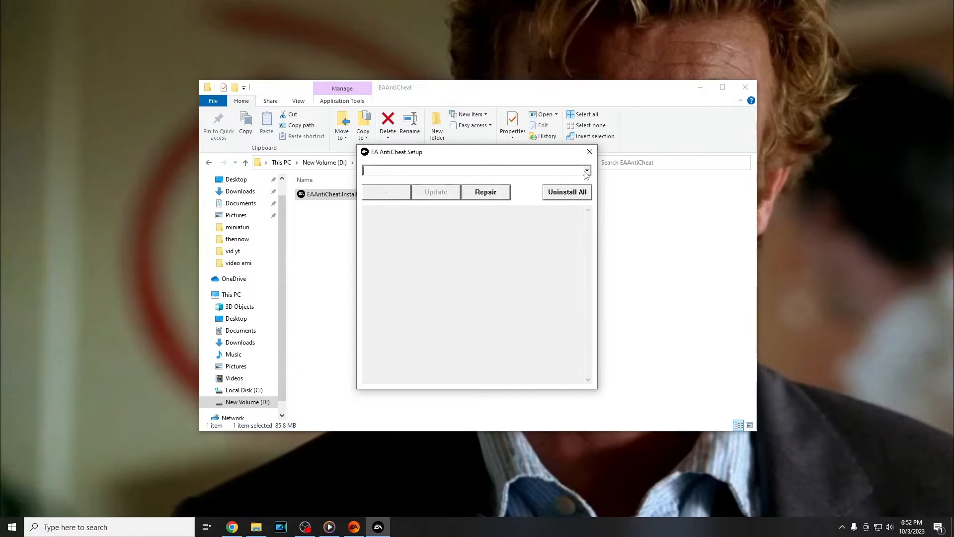
{"action": "left_click", "coordinate": [585, 170]}
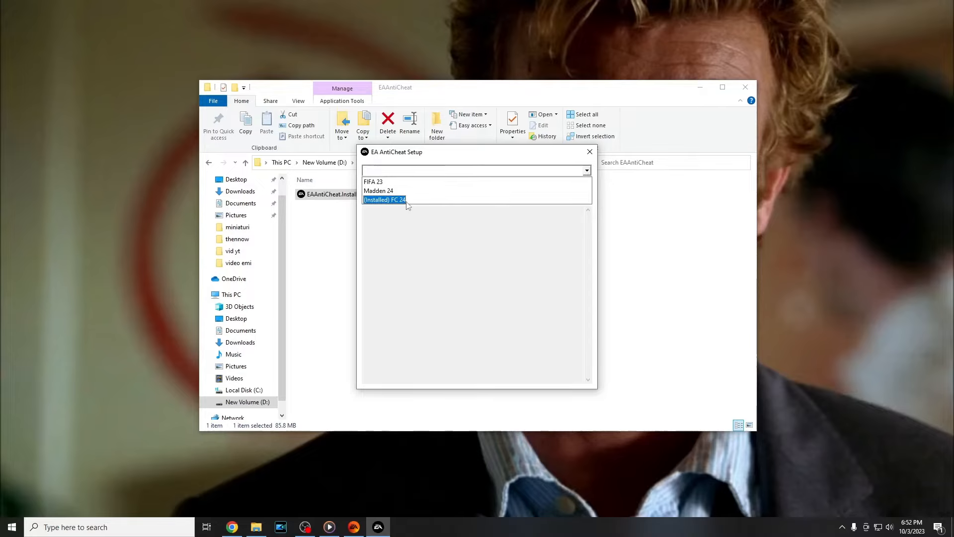
{"action": "left_click", "coordinate": [384, 199]}
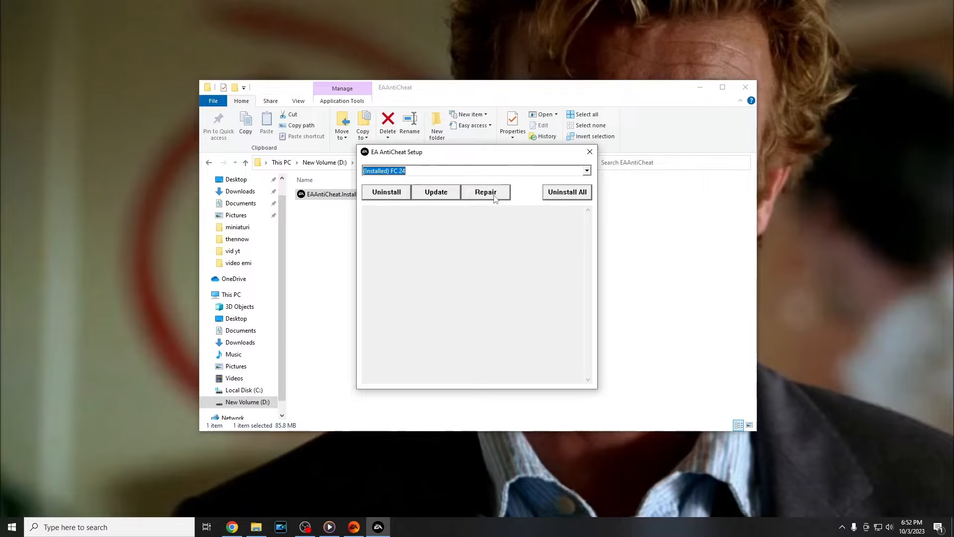
{"action": "left_click", "coordinate": [485, 192]}
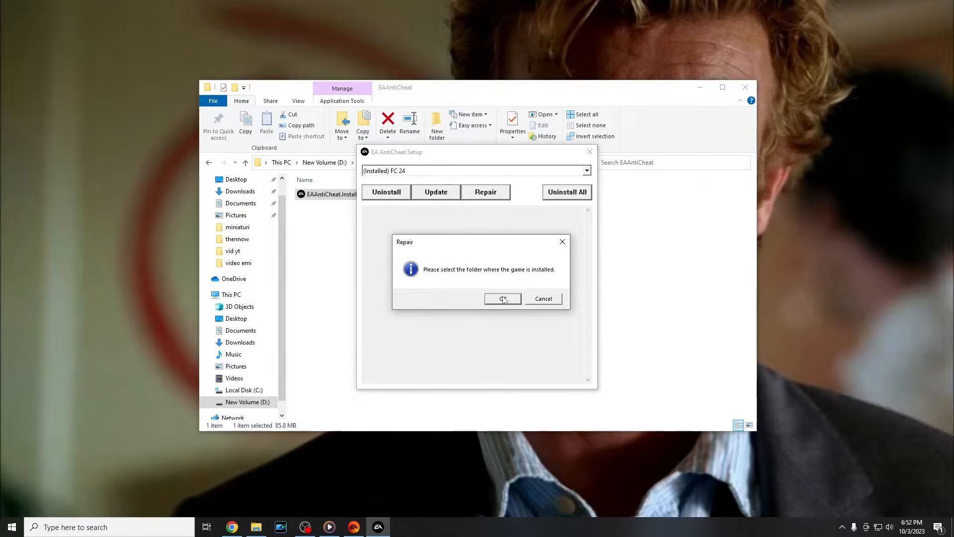
- Select EA SPORTS FC 24 as the game folder to begin the repair
{"action": "left_click", "coordinate": [502, 298]}
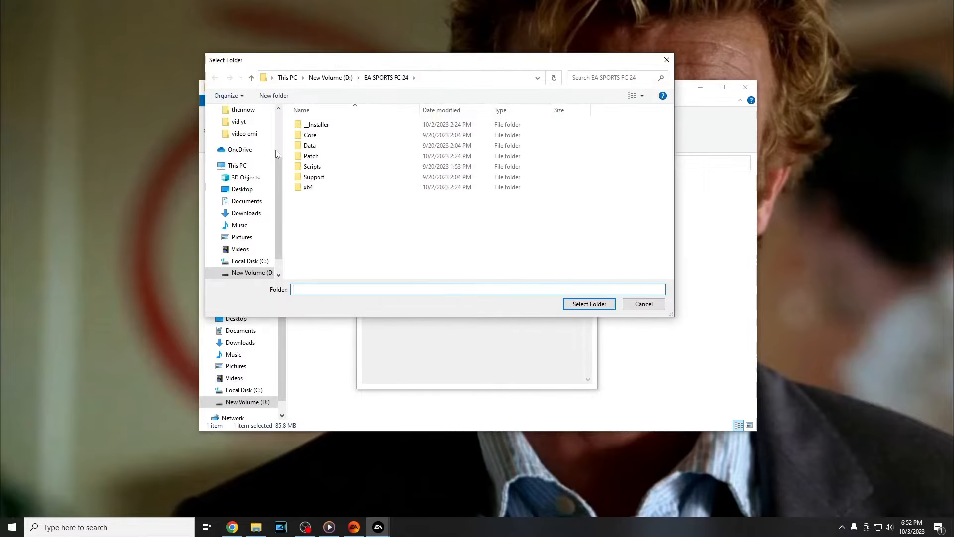
{"action": "left_click", "coordinate": [478, 289]}
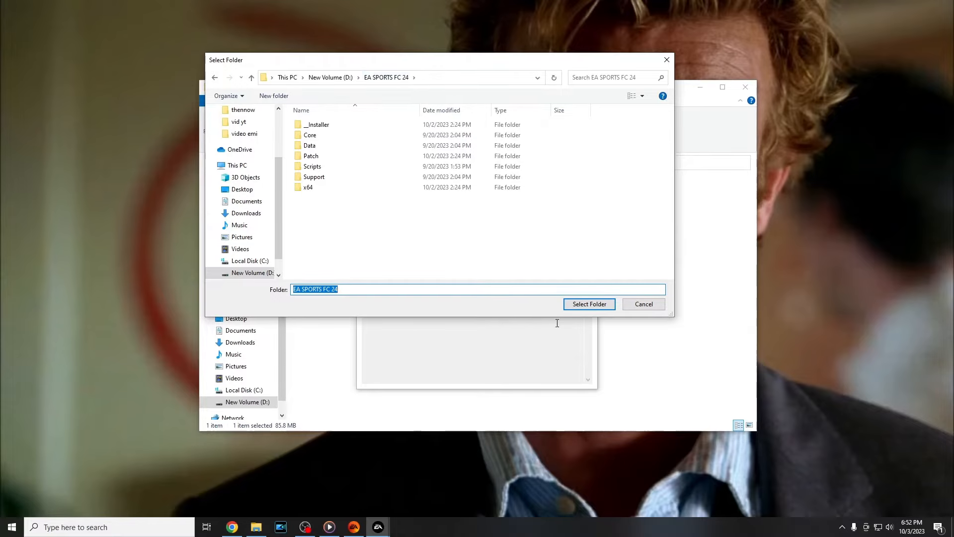
{"action": "left_click", "coordinate": [588, 304]}
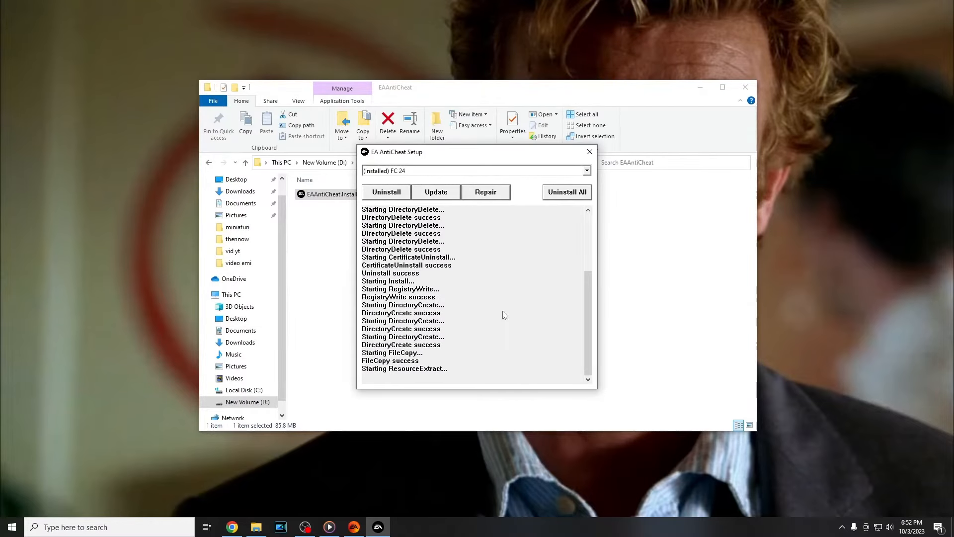
{"action": "mouse_move", "coordinate": [468, 356]}
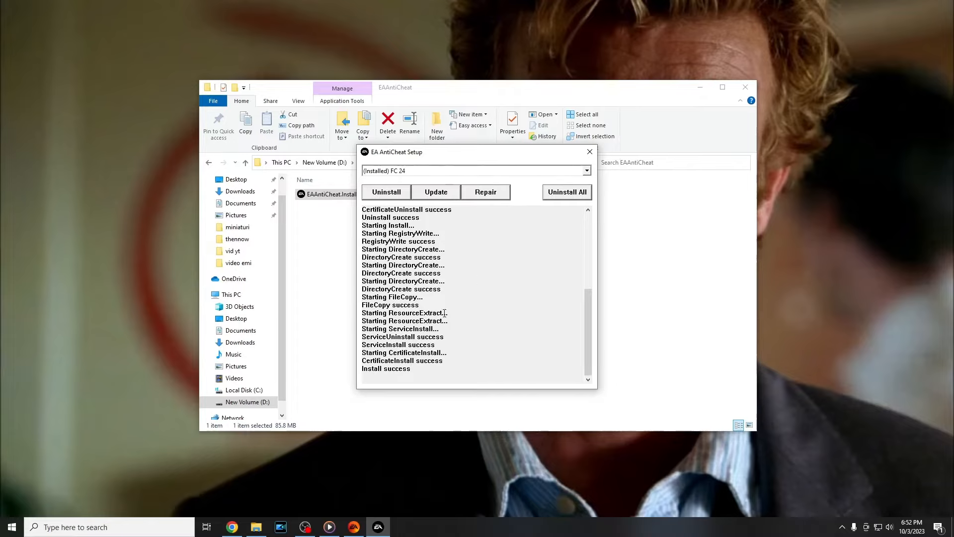
{"action": "mouse_move", "coordinate": [471, 206]}
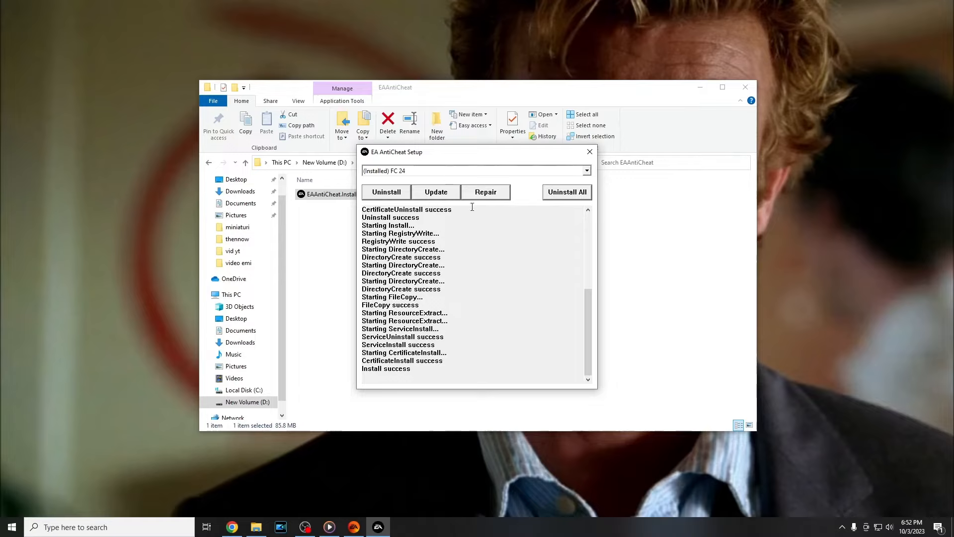
{"action": "mouse_move", "coordinate": [403, 162]}
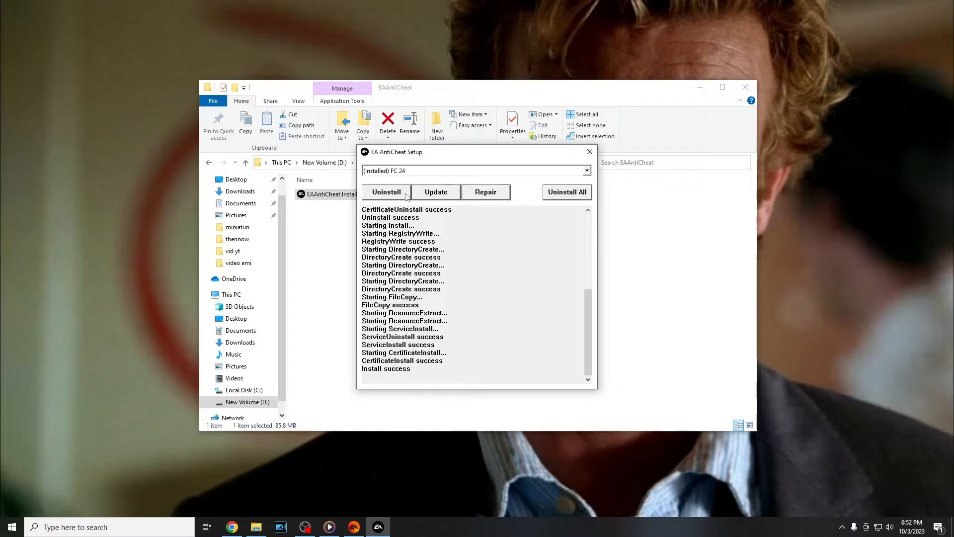
{"action": "mouse_move", "coordinate": [489, 236]}
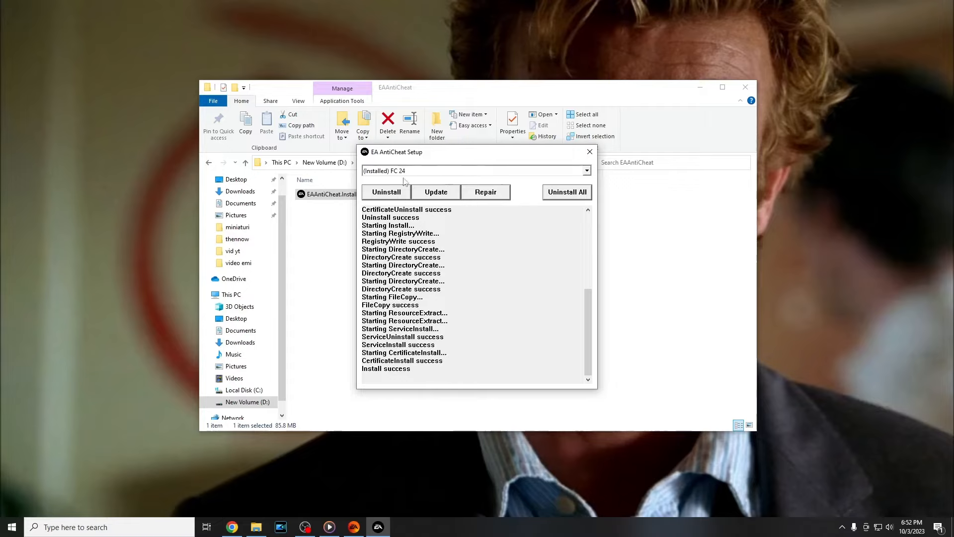
{"action": "mouse_move", "coordinate": [418, 207]}
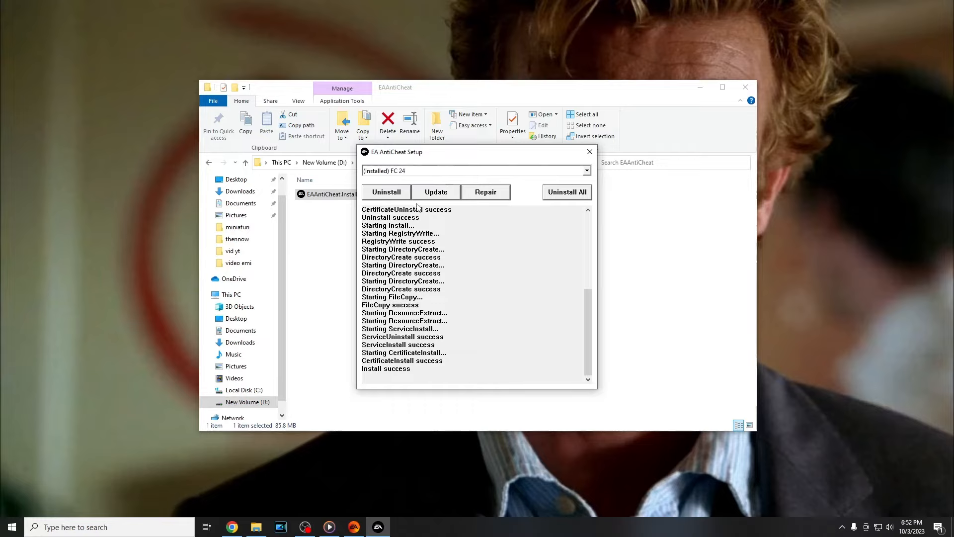